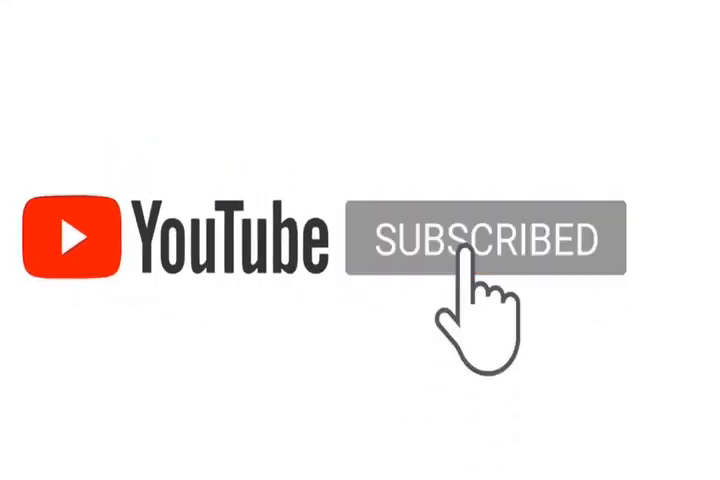
left_click(475, 245)
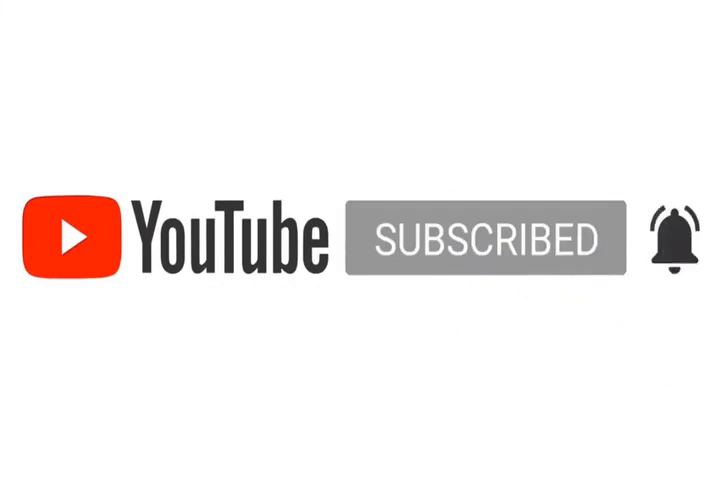